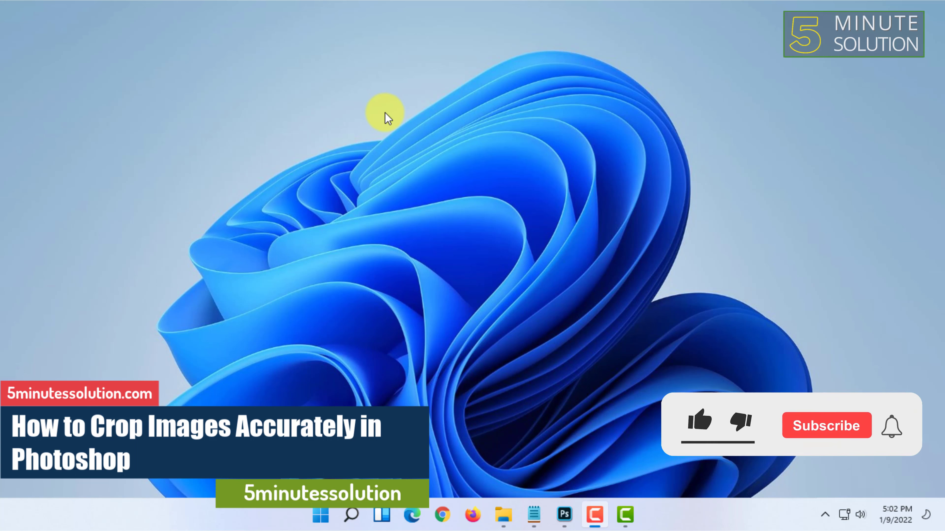
Switch to Photoshop from the taskbar, showing the lease-on-desk photo.
{"action": "left_click", "coordinate": [701, 424]}
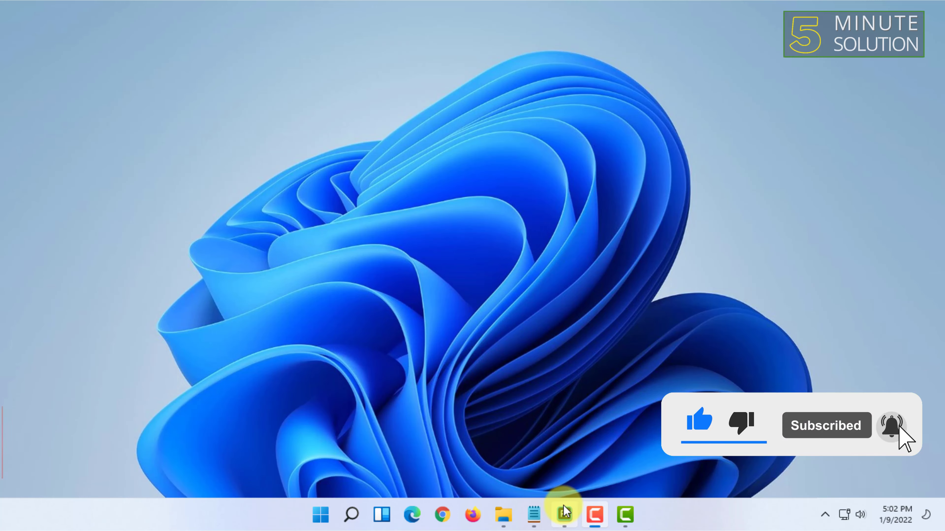
{"action": "left_click", "coordinate": [563, 515]}
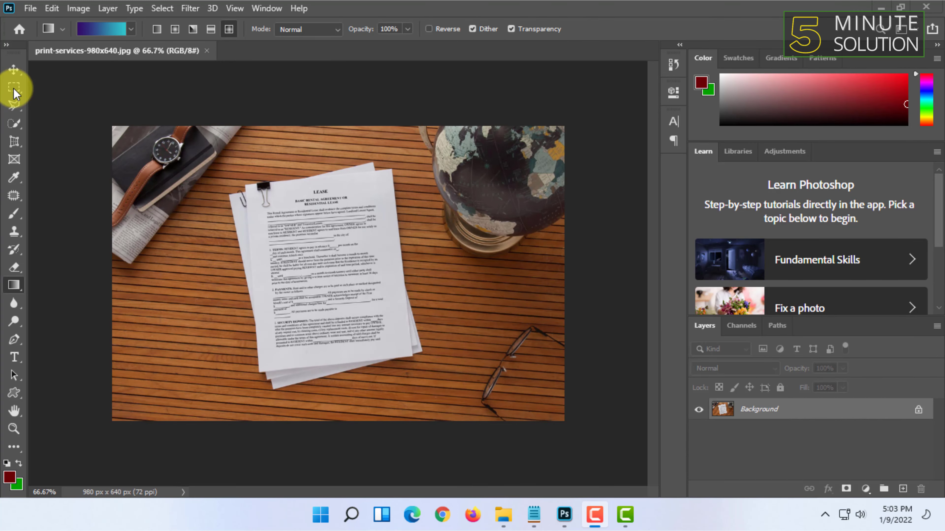
Select the Perspective Crop Tool from the Crop Tool flyout in the toolbar.
{"action": "left_click", "coordinate": [14, 69]}
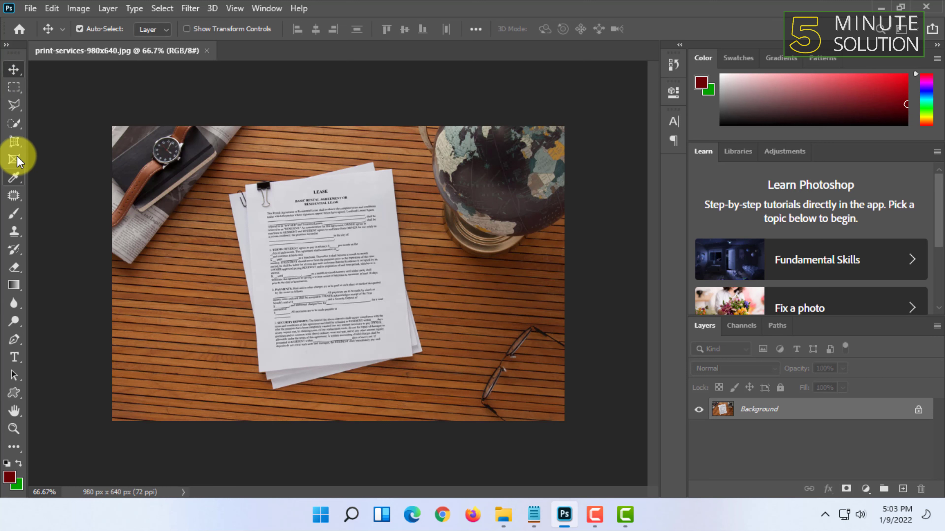
{"action": "mouse_move", "coordinate": [13, 143]}
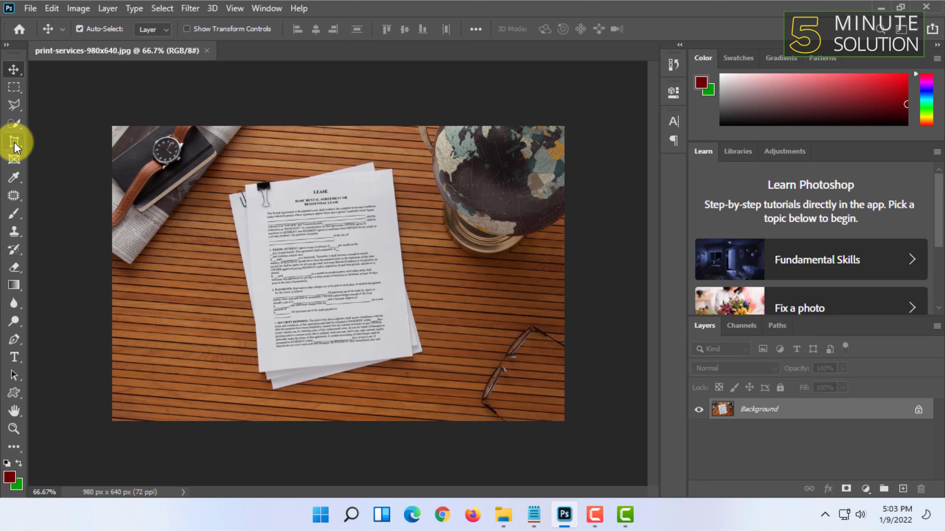
{"action": "left_click", "coordinate": [14, 140]}
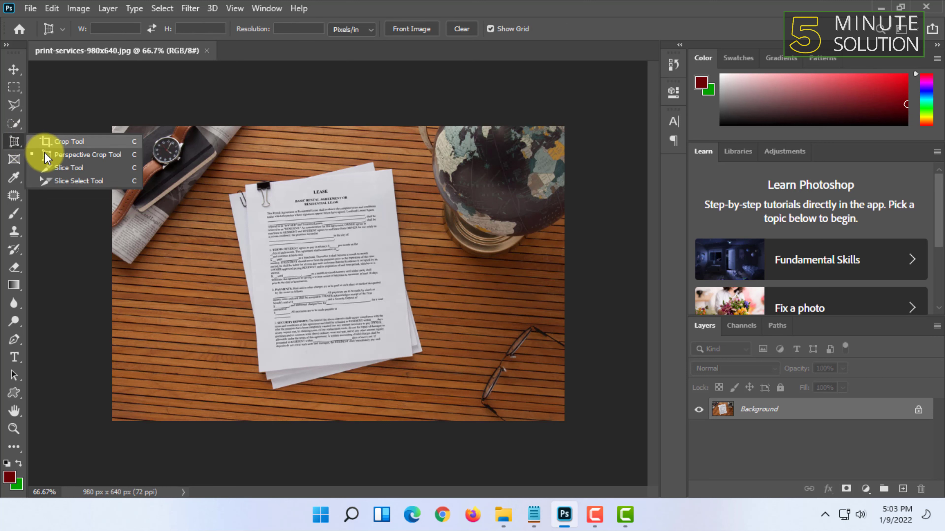
{"action": "mouse_move", "coordinate": [67, 158]}
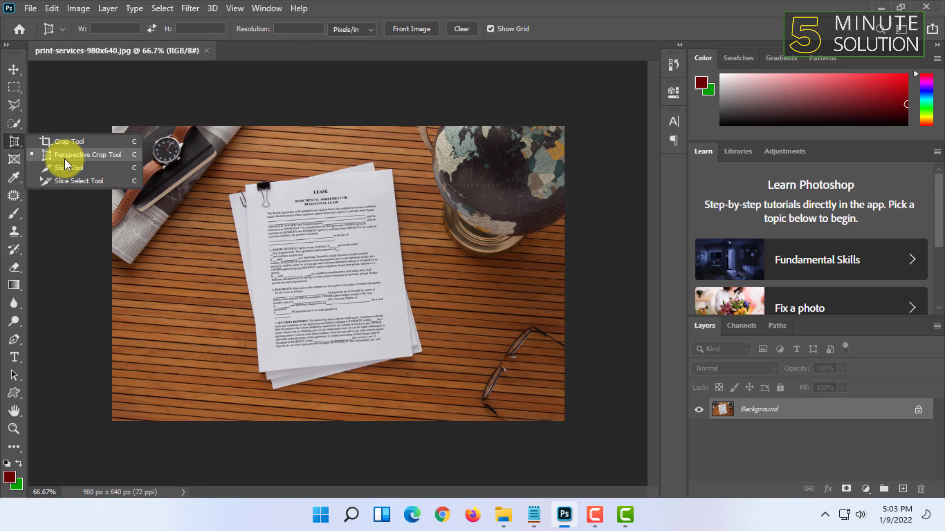
{"action": "left_click", "coordinate": [91, 154]}
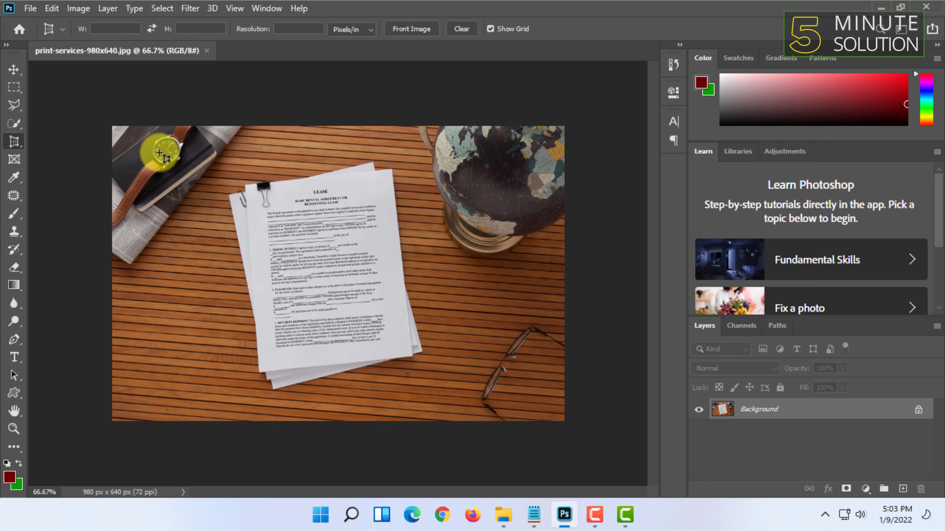
{"action": "mouse_move", "coordinate": [226, 184]}
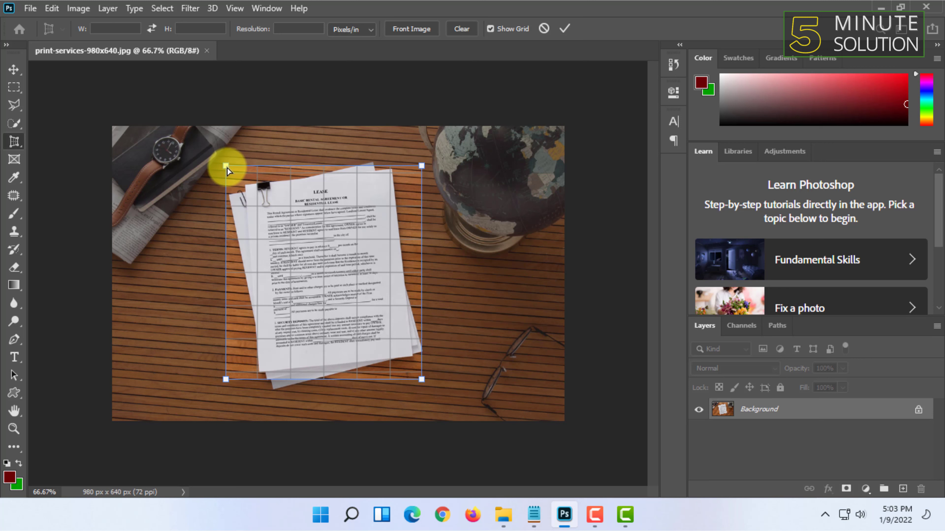
{"action": "mouse_move", "coordinate": [248, 175]}
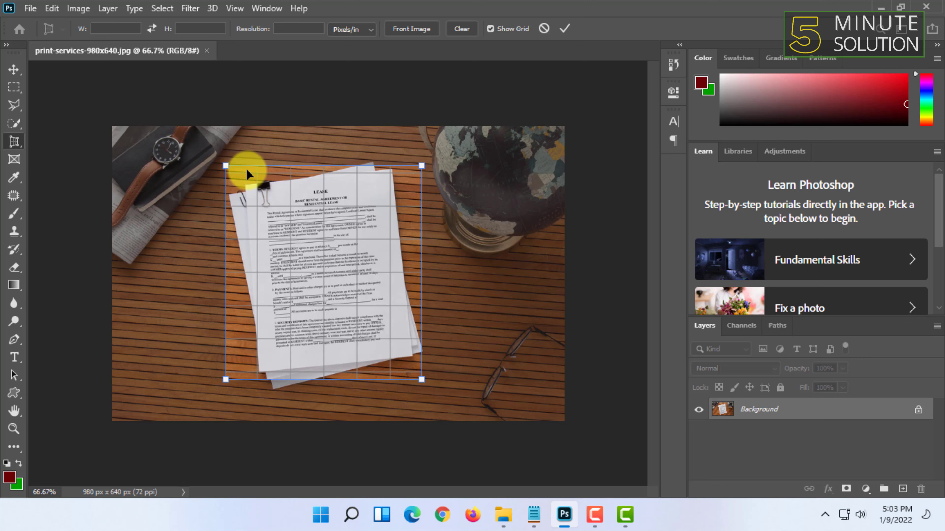
{"action": "mouse_move", "coordinate": [235, 199]}
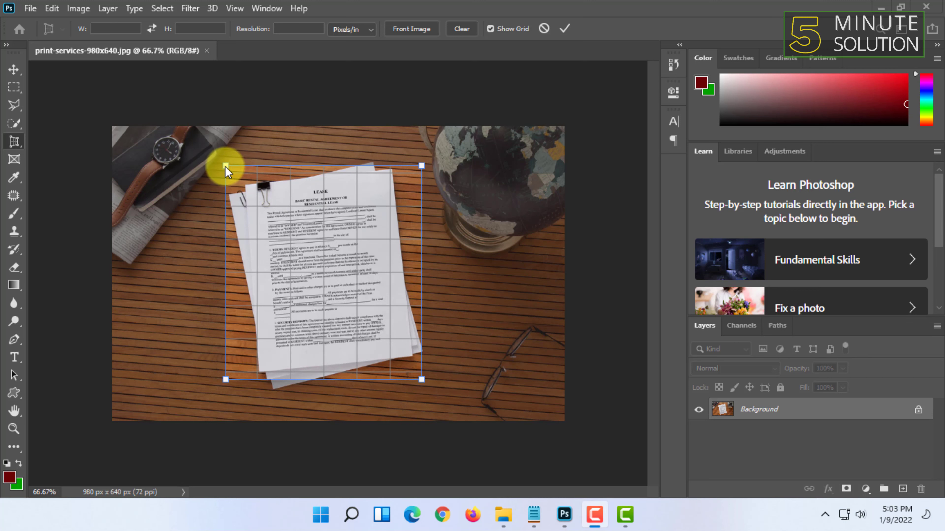
Pin the top corner handles to the page corners and commit the crop, yielding a 333×489 px page.
{"action": "left_click_drag", "start_coordinate": [225, 167], "coordinate": [241, 185]}
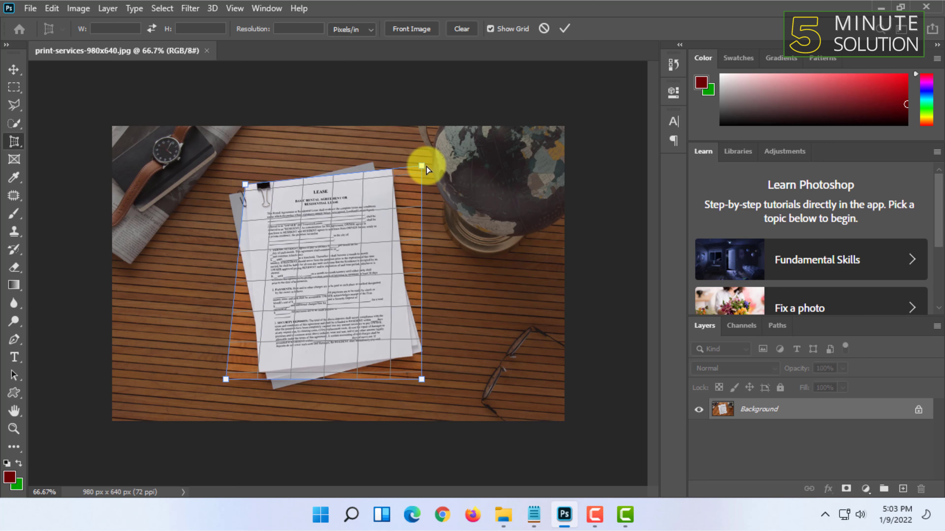
{"action": "left_click_drag", "start_coordinate": [422, 165], "coordinate": [394, 174]}
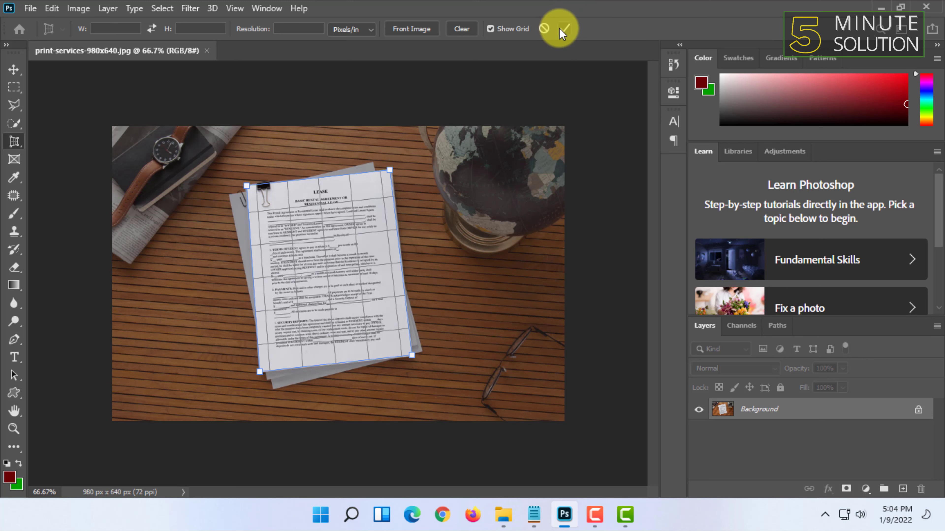
{"action": "left_click", "coordinate": [566, 28]}
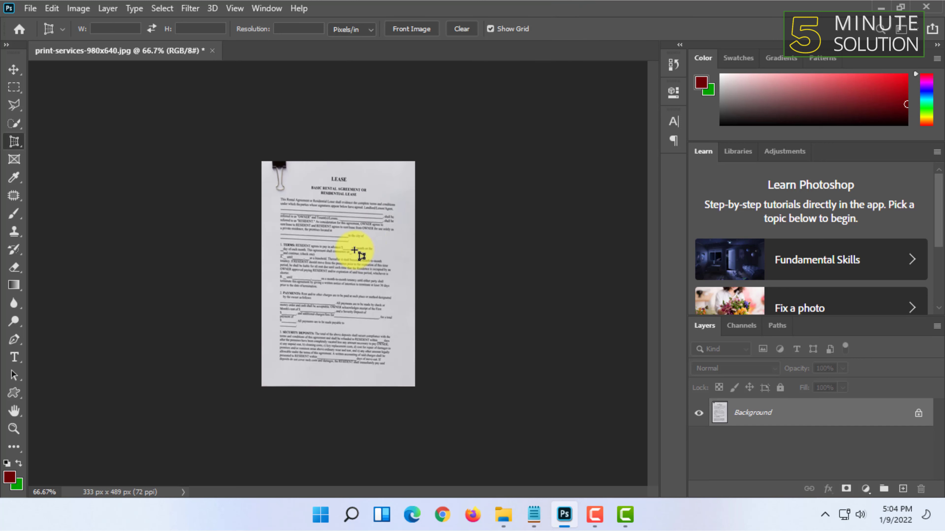
{"action": "mouse_move", "coordinate": [371, 464]}
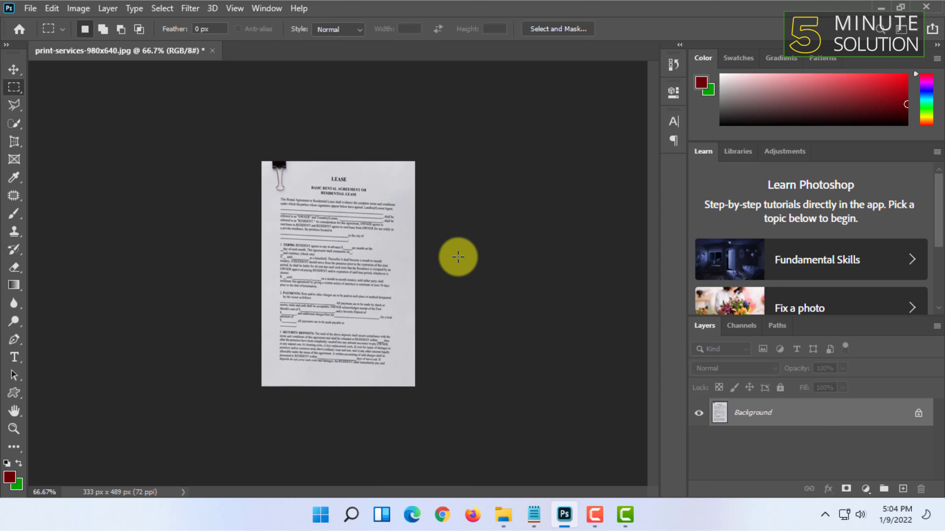
{"action": "mouse_move", "coordinate": [520, 194]}
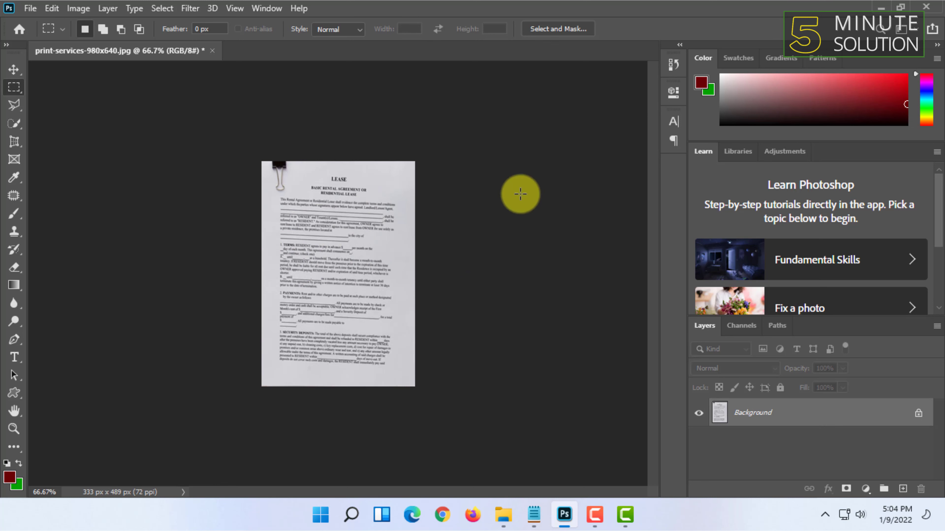
{"action": "mouse_move", "coordinate": [336, 162]}
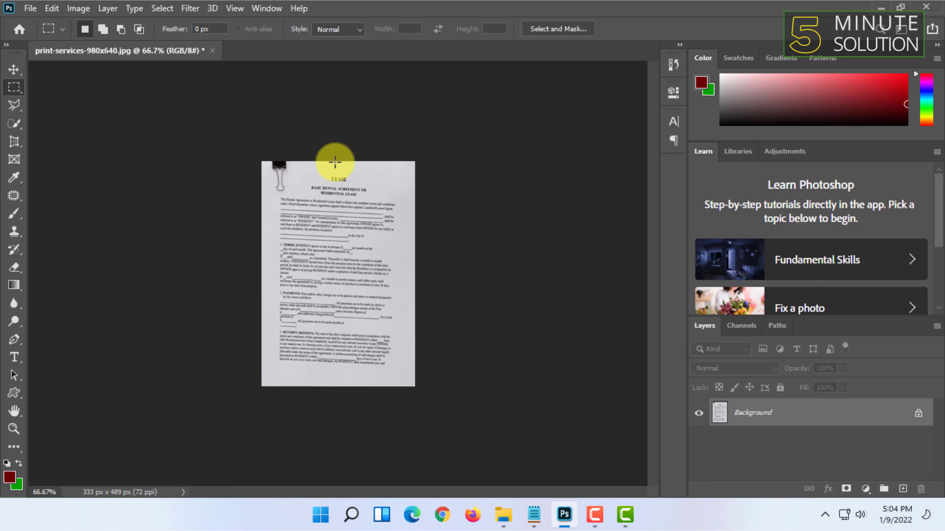
{"action": "mouse_move", "coordinate": [575, 118]}
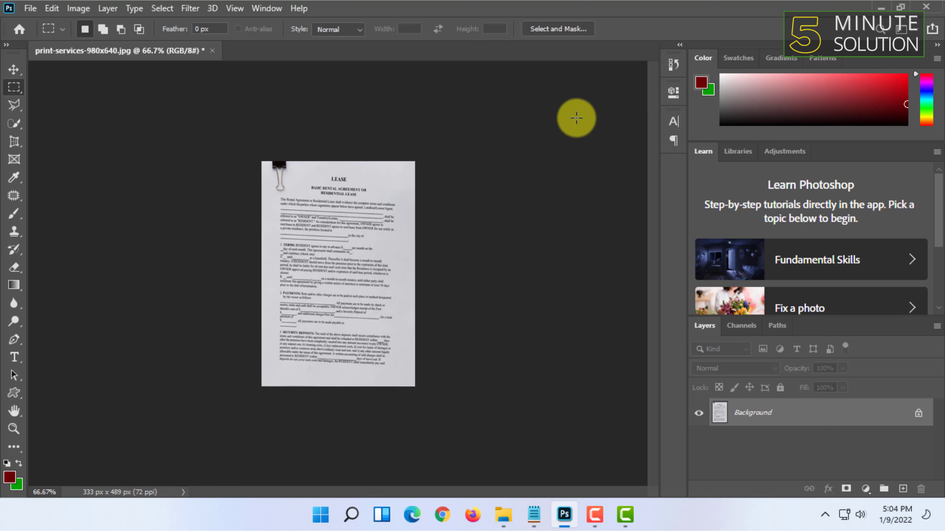
{"action": "mouse_move", "coordinate": [625, 94]}
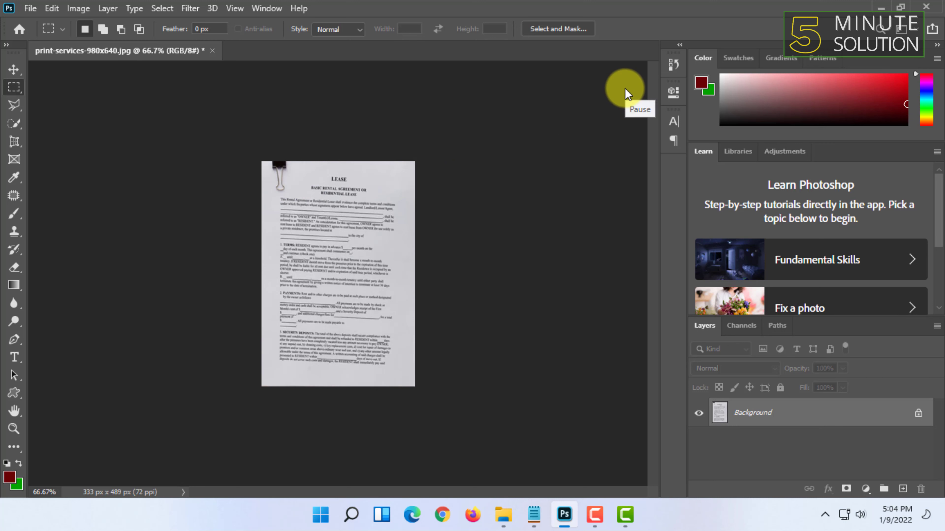
{"action": "mouse_move", "coordinate": [886, 7]}
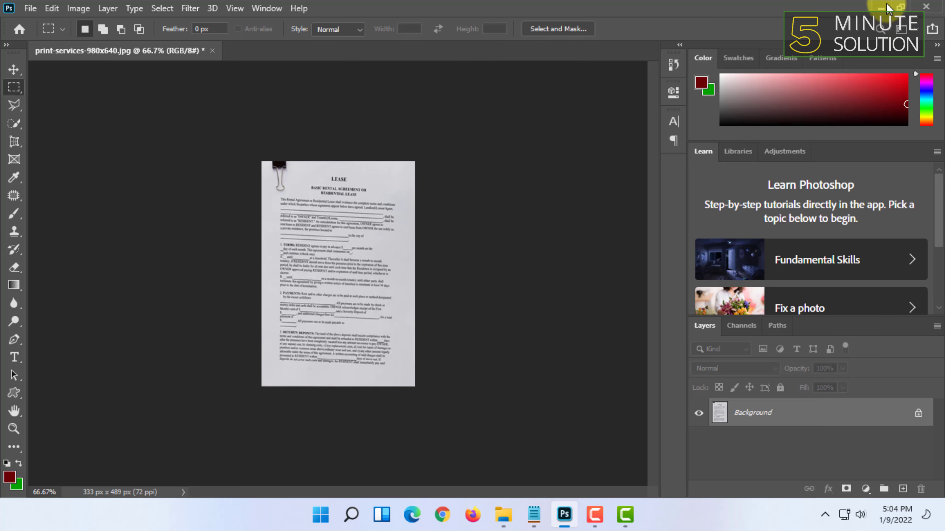
{"action": "mouse_move", "coordinate": [515, 84]}
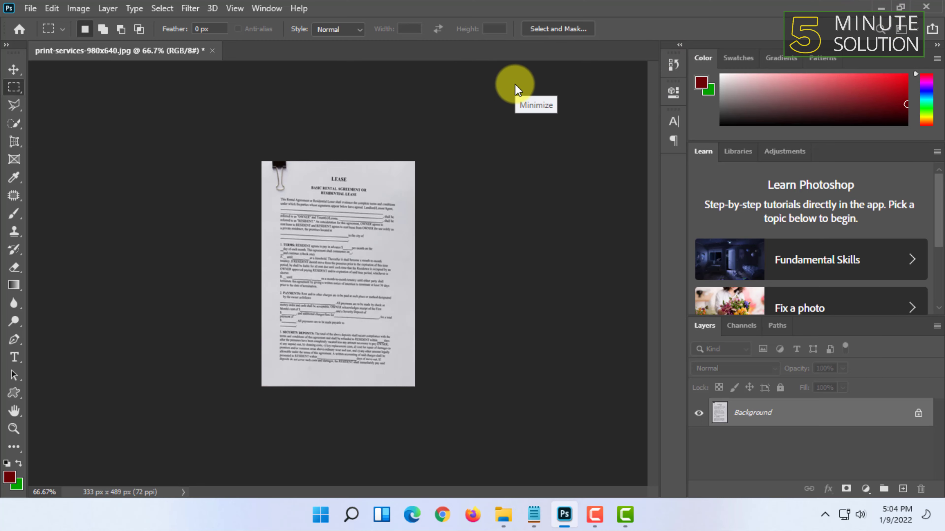
{"action": "mouse_move", "coordinate": [670, 91]}
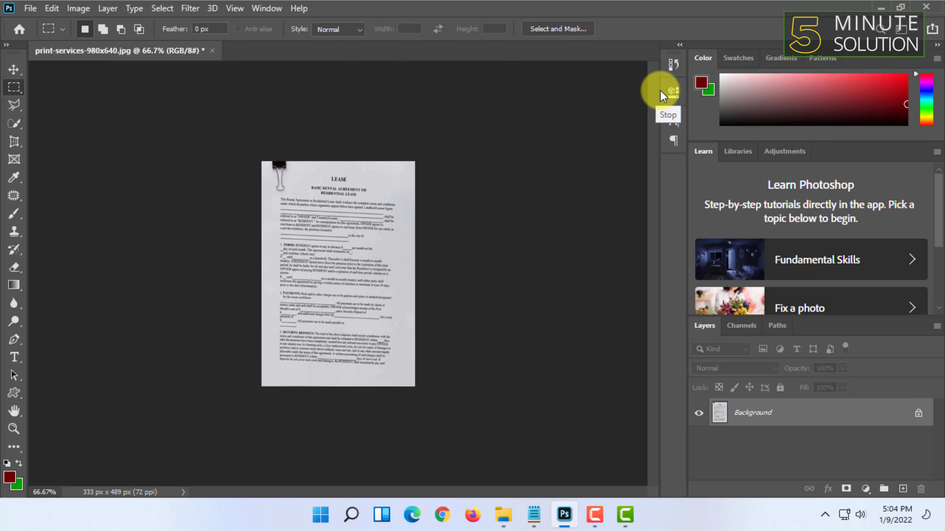